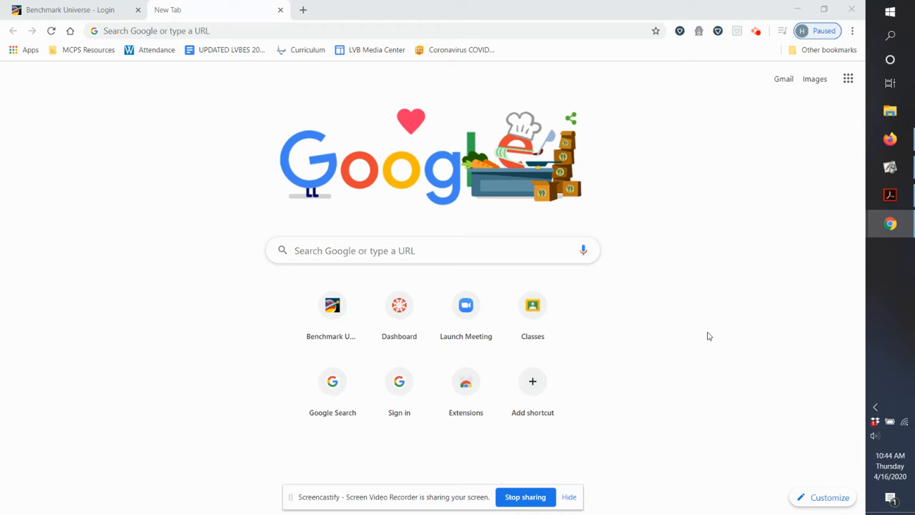
mouse_move(121, 318)
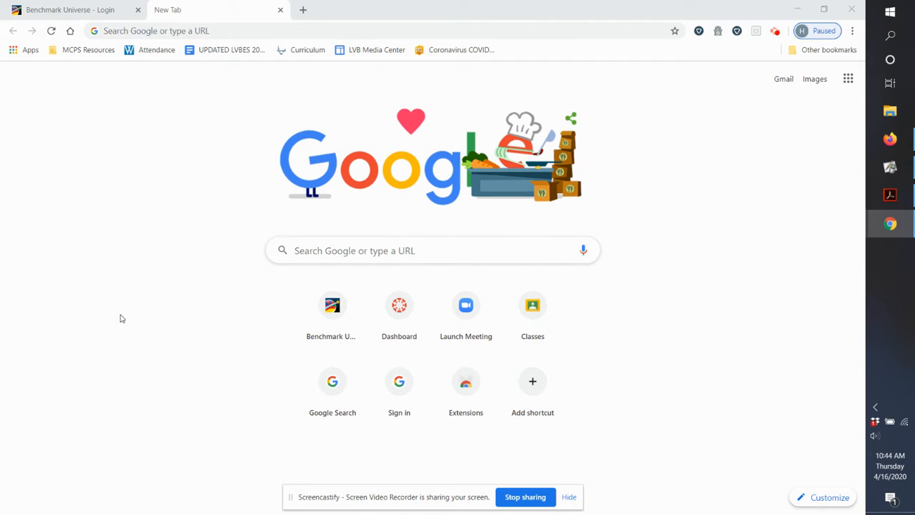
mouse_move(131, 163)
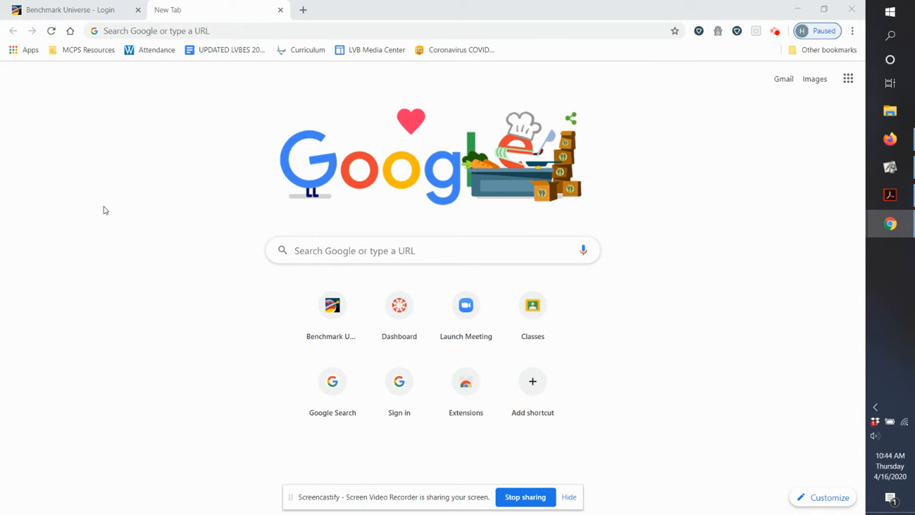
mouse_move(100, 142)
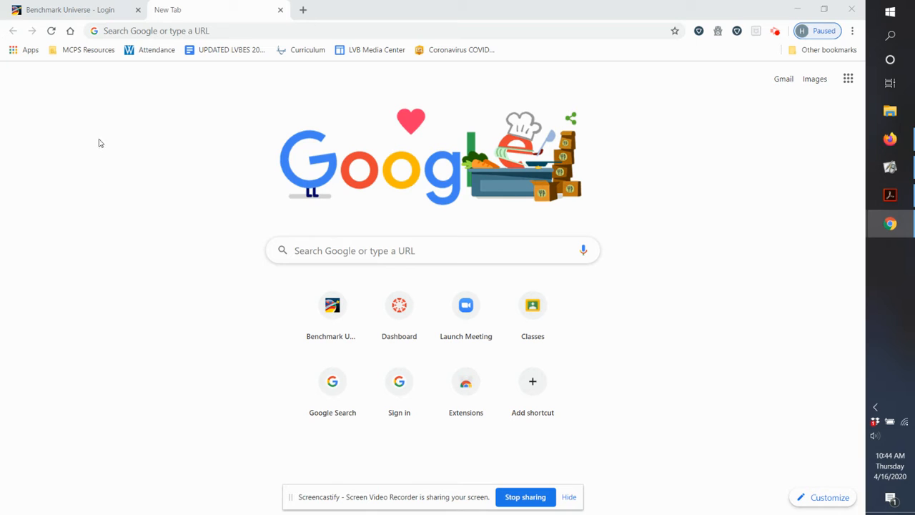
Step: Open Benchmark Universe from Chrome's MCPS Resources bookmark folder
left_click(88, 50)
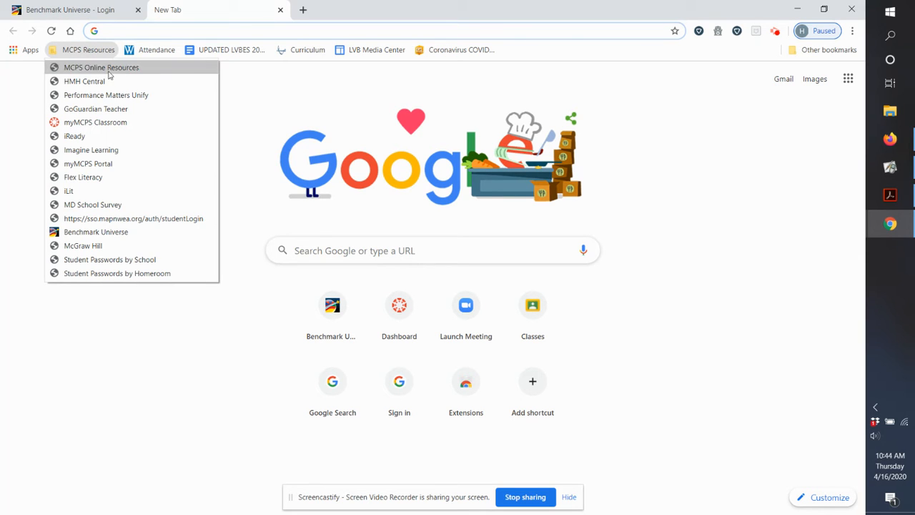
mouse_move(83, 245)
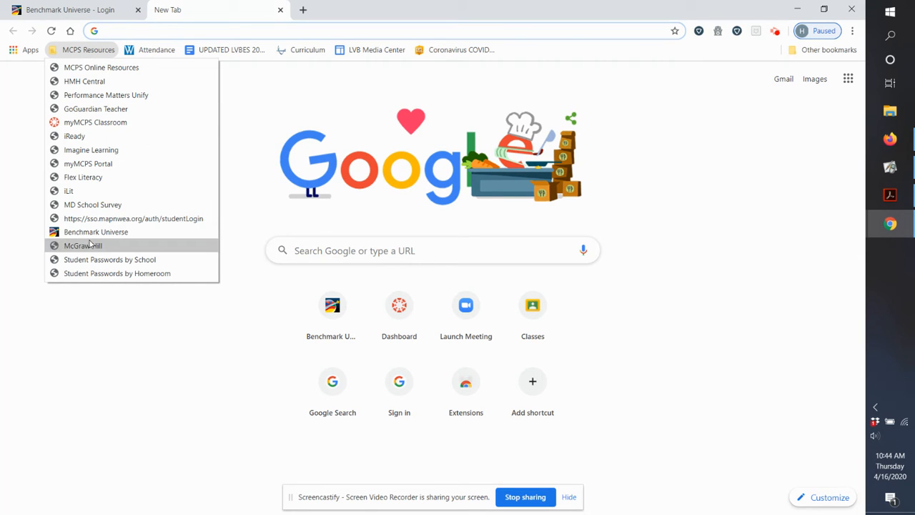
mouse_move(95, 231)
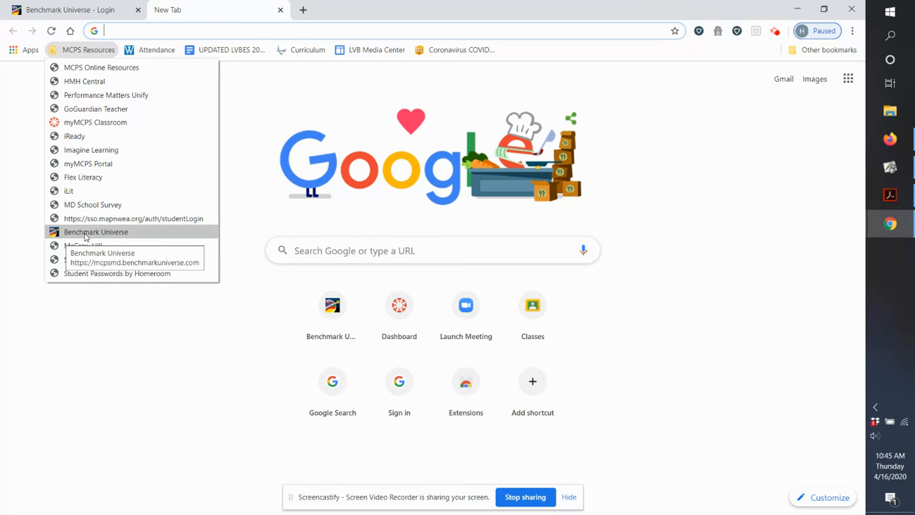
mouse_move(96, 232)
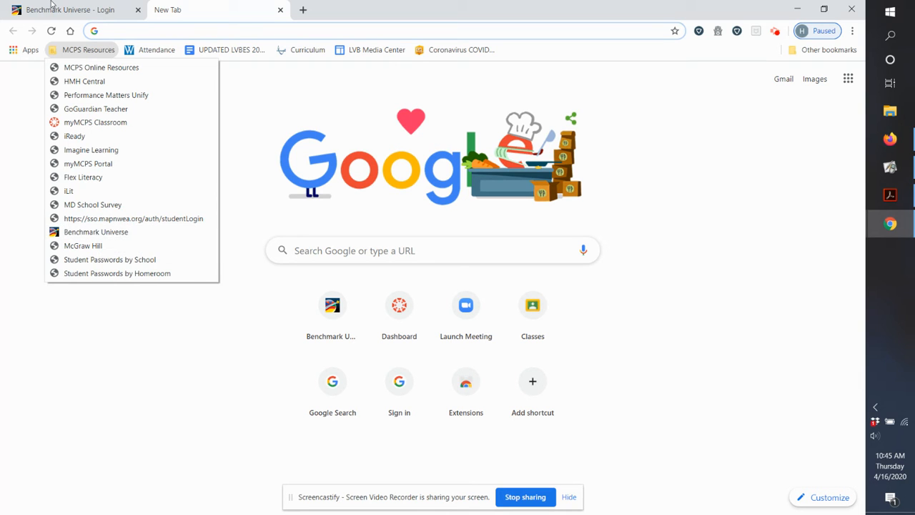
left_click(95, 232)
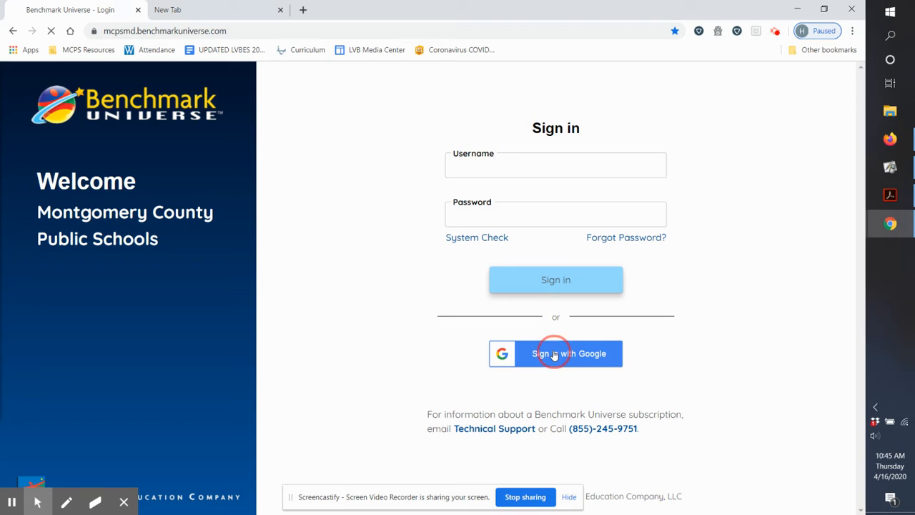
Step: Sign in with Google using the school account and its password
left_click(555, 353)
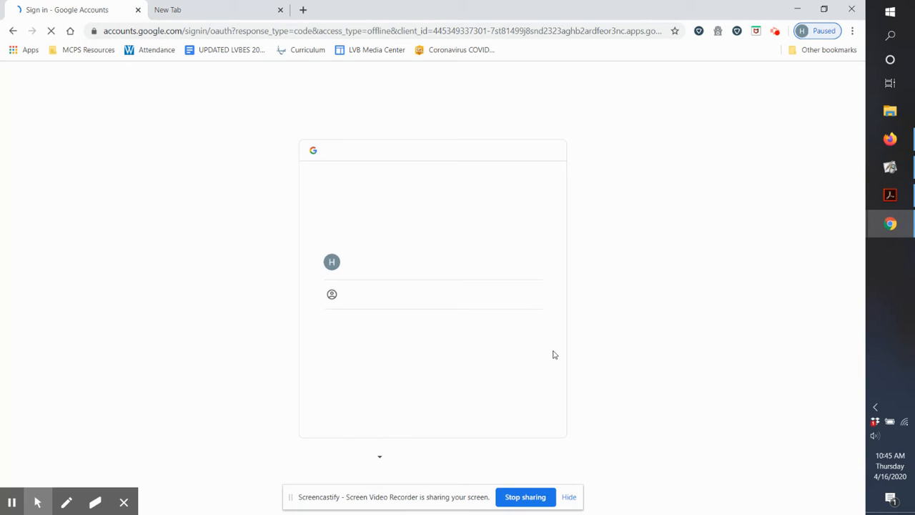
left_click(432, 262)
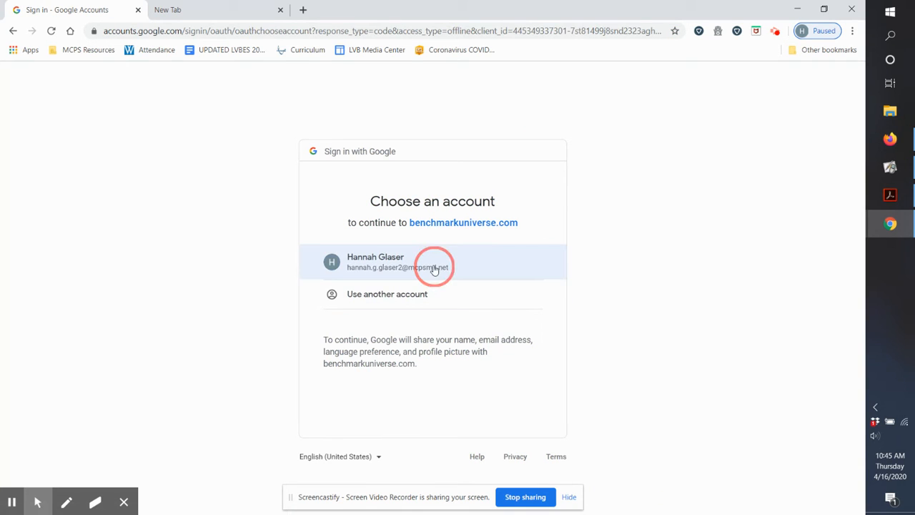
left_click(432, 262)
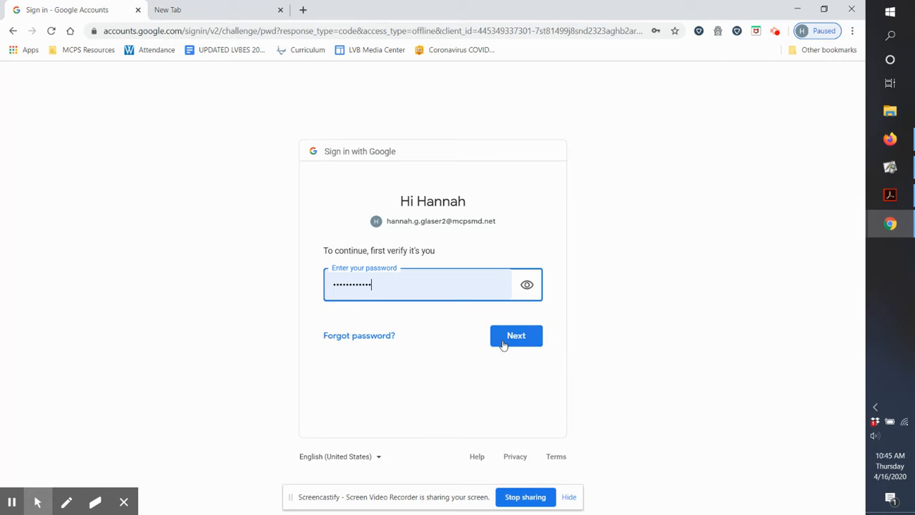
left_click(516, 335)
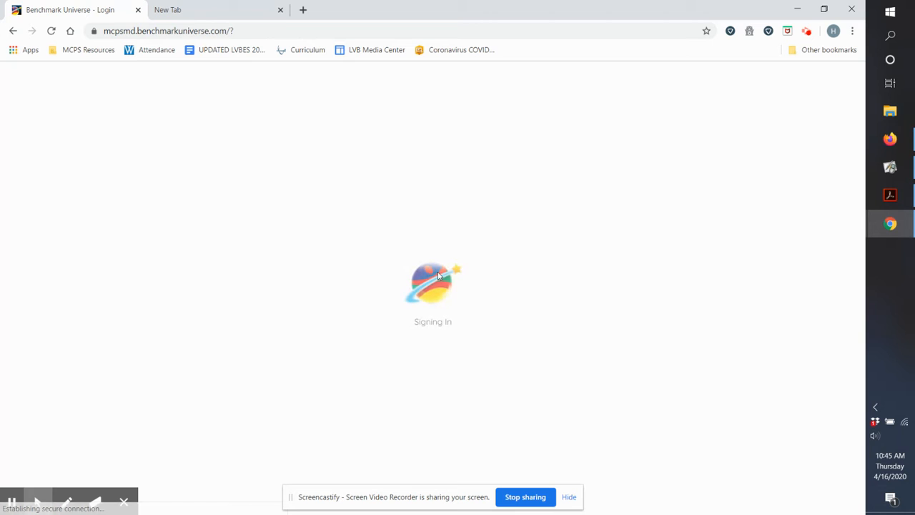
mouse_move(532, 376)
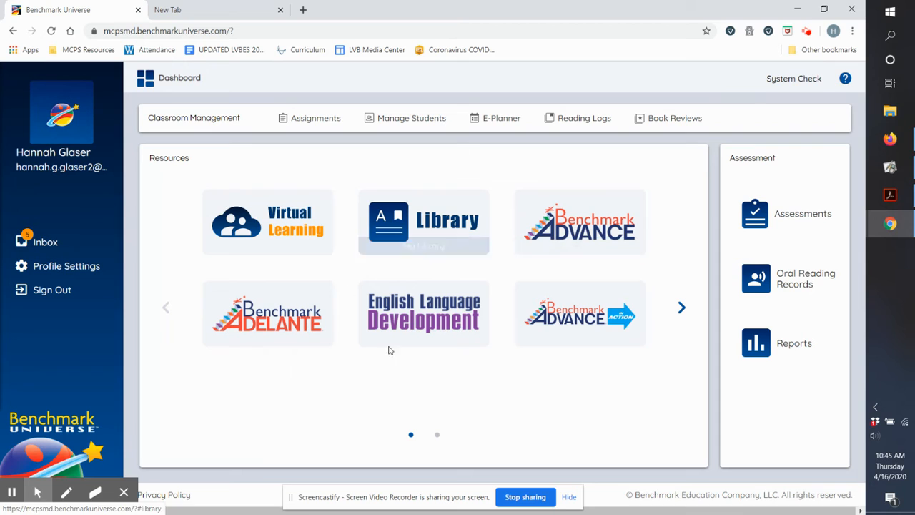
mouse_move(579, 222)
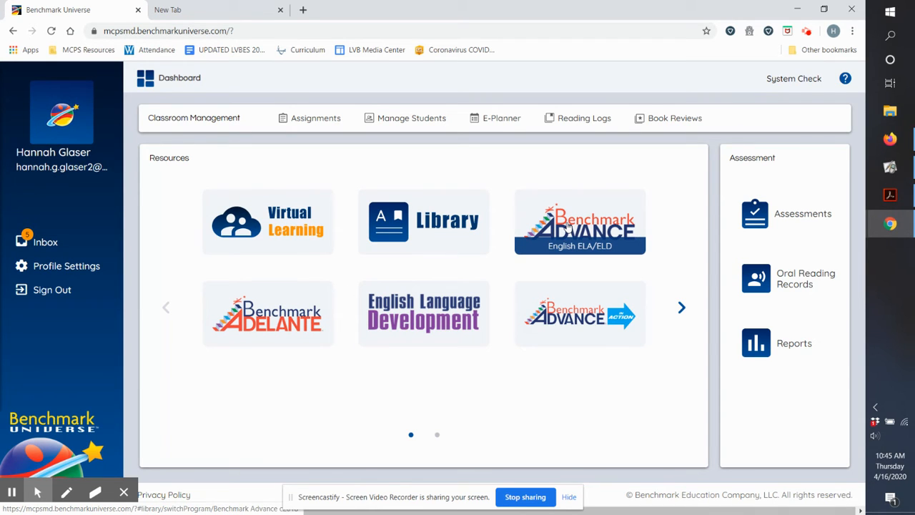
Step: Open the Benchmark Advance ELA/ELD tile, then open and close the site menu
left_click(579, 221)
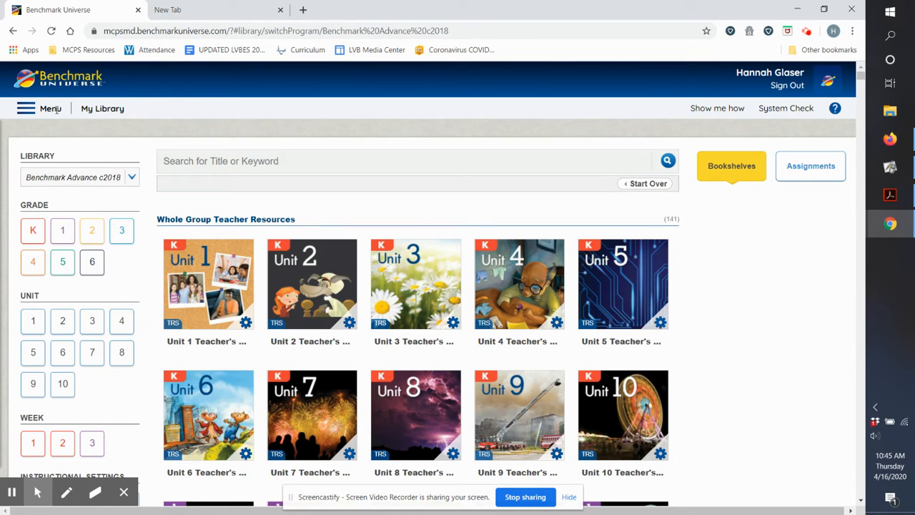
left_click(26, 108)
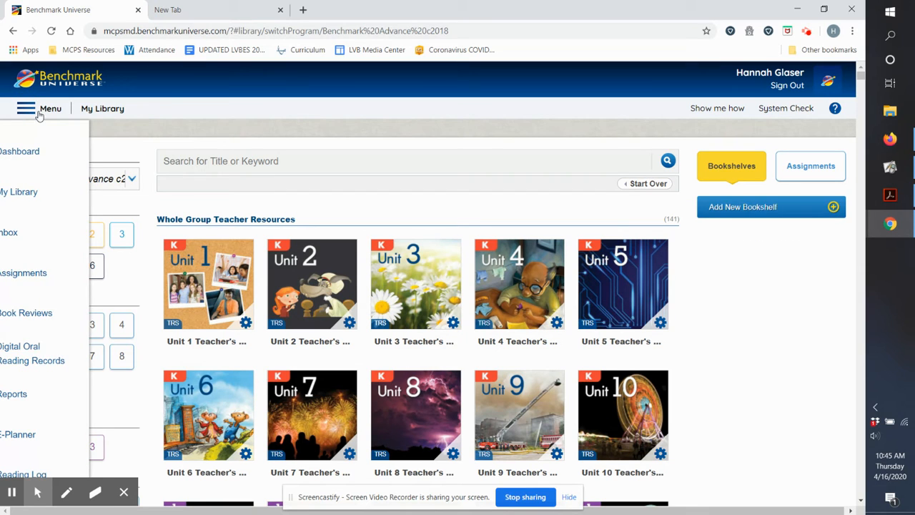
left_click(26, 108)
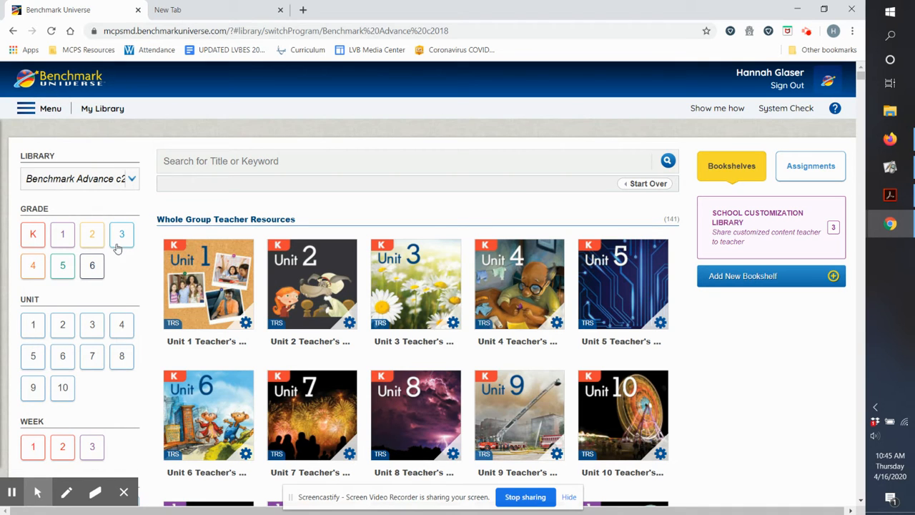
Step: Filter the library to Grade 3 and scroll down to Leveled Texts and Resources
left_click(121, 234)
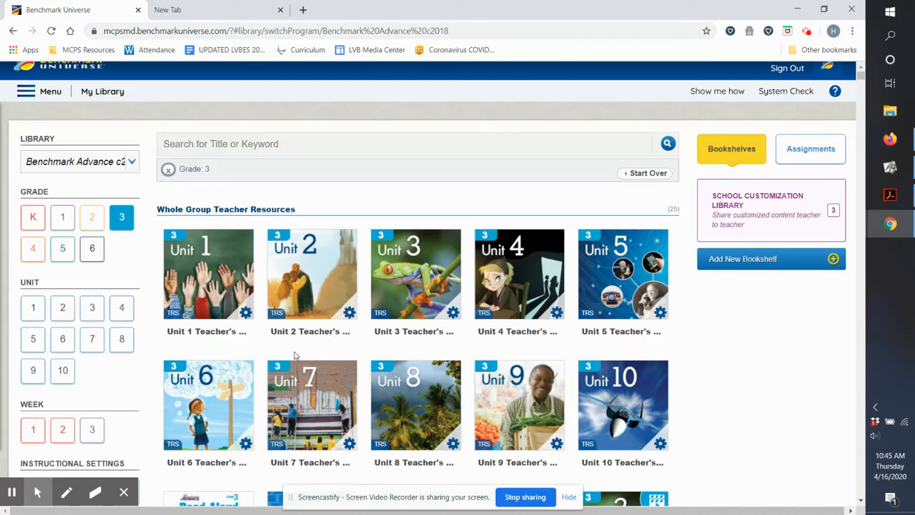
scroll("down", 3)
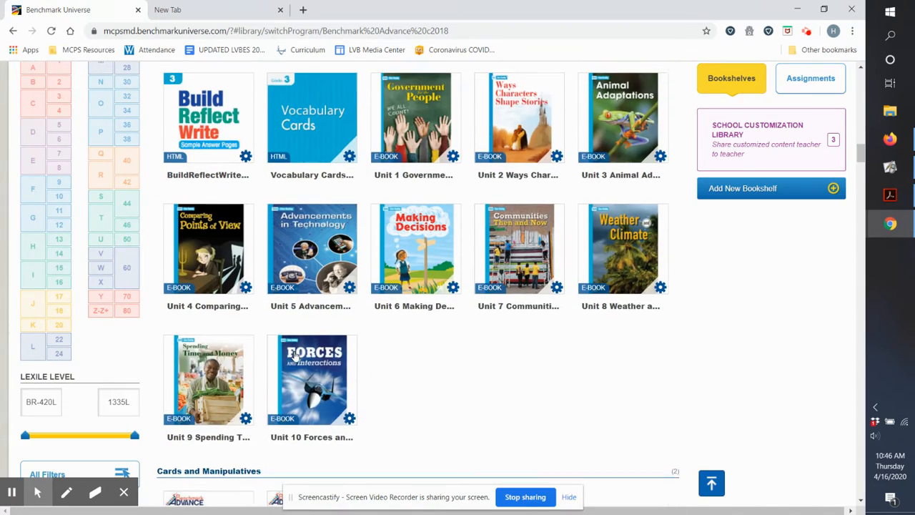
scroll("down", 3)
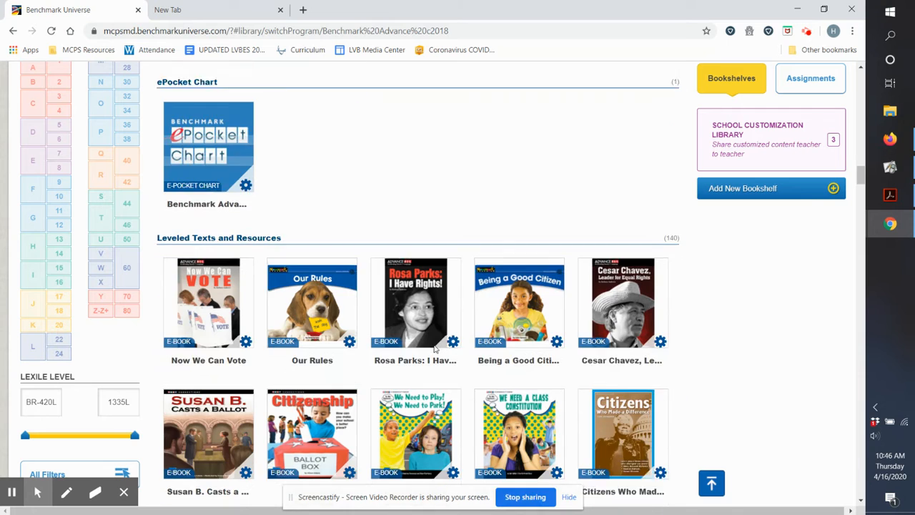
scroll("down", 3)
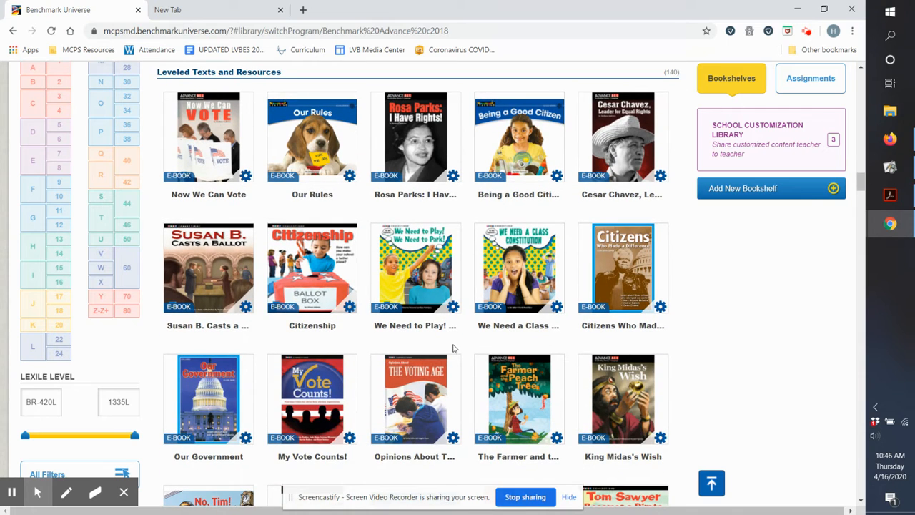
mouse_move(430, 143)
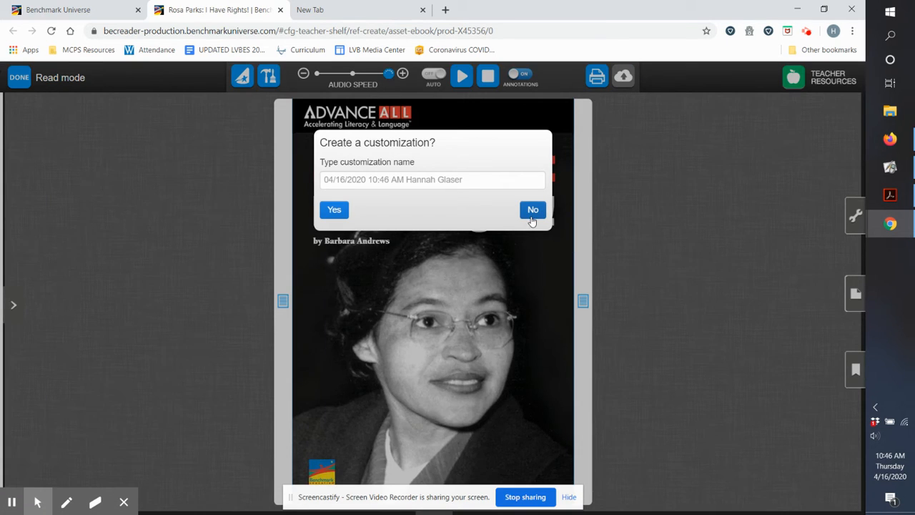
Step: Turn forward through the Rosa Parks e-book's page spreads to its later pages
left_click(533, 210)
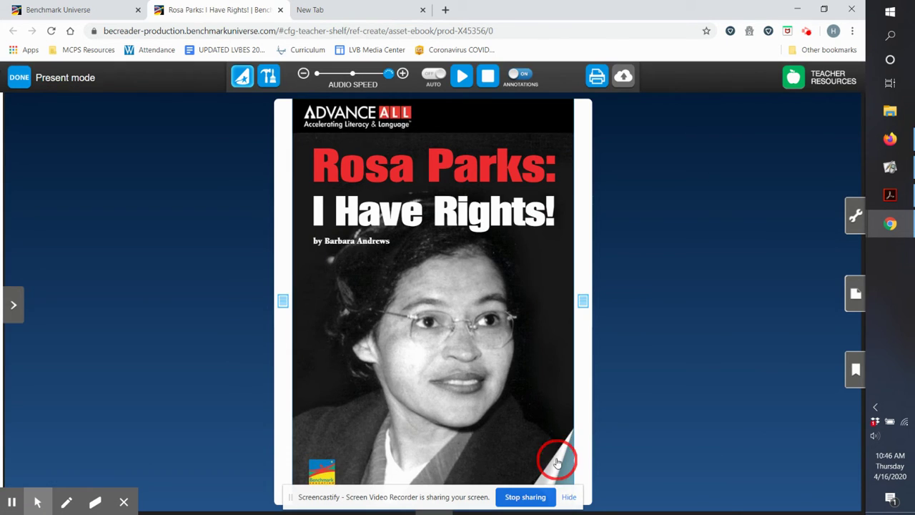
left_click(12, 304)
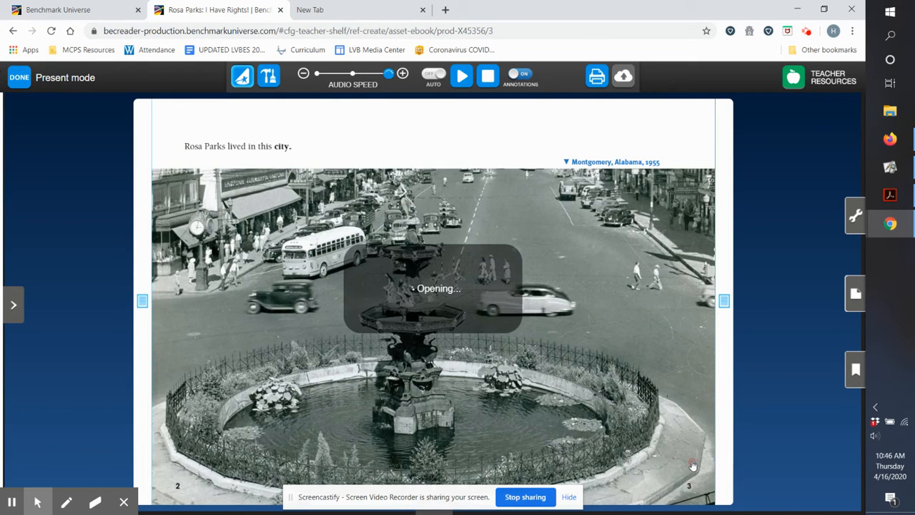
left_click(13, 304)
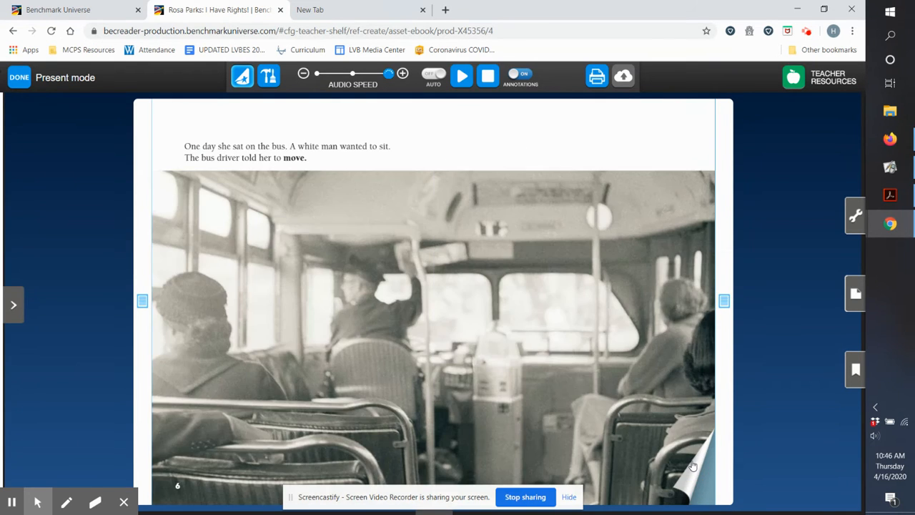
left_click(13, 304)
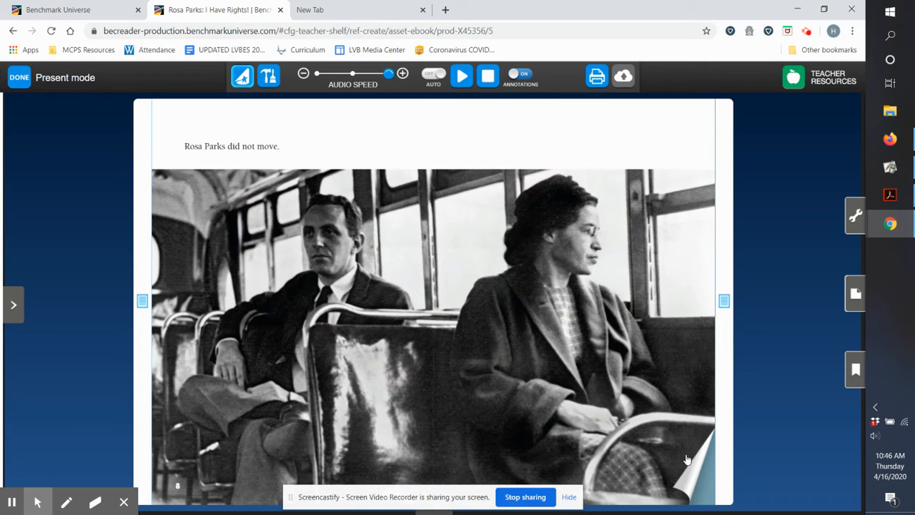
left_click(13, 304)
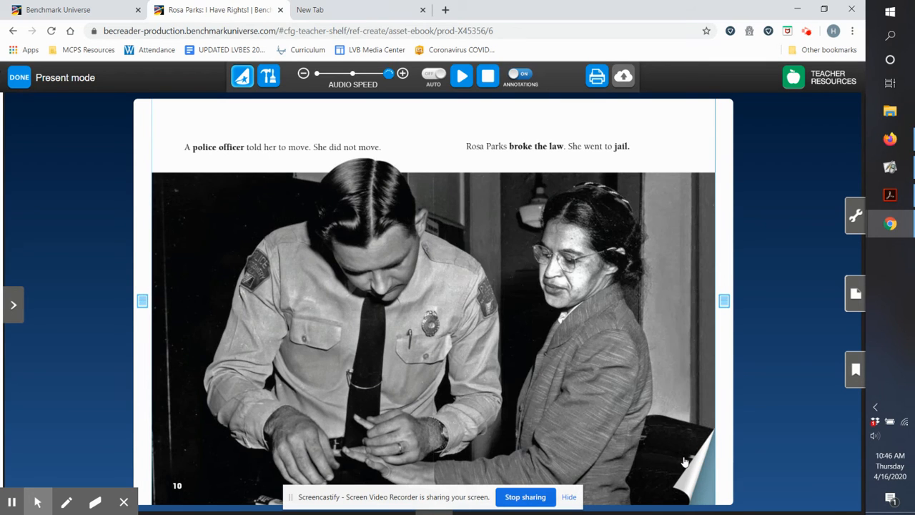
left_click(13, 304)
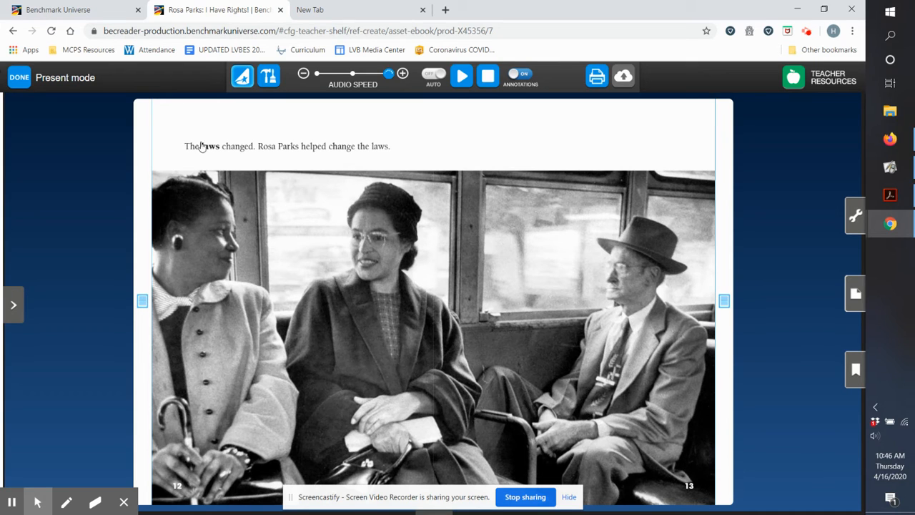
left_click(210, 146)
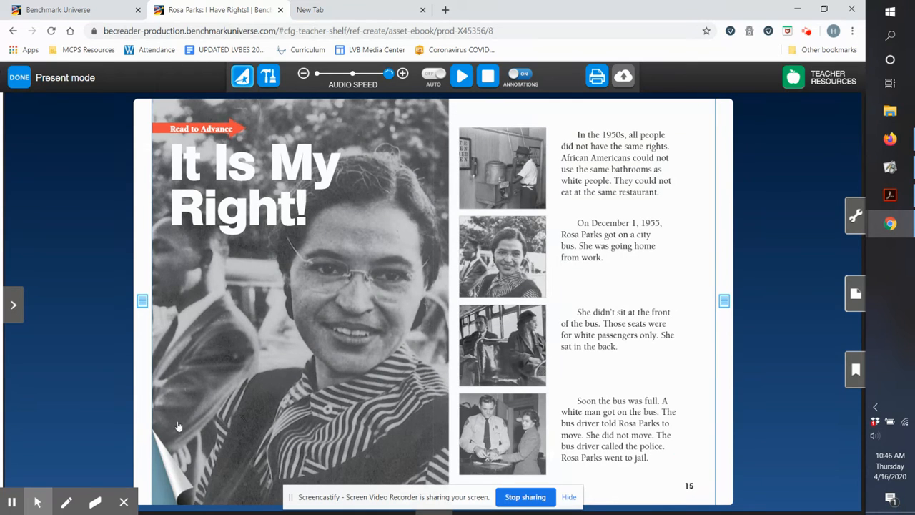
Step: Flip back three page spreads in the e-book
left_click(13, 303)
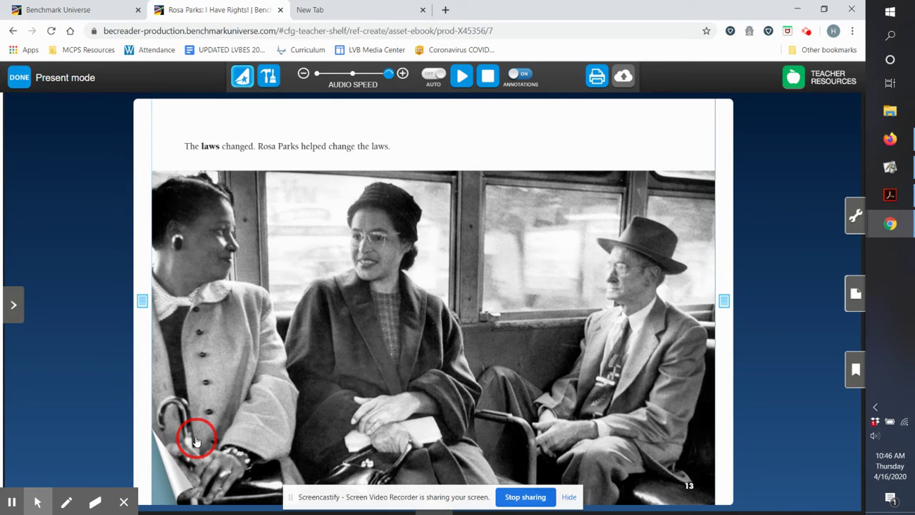
left_click(13, 304)
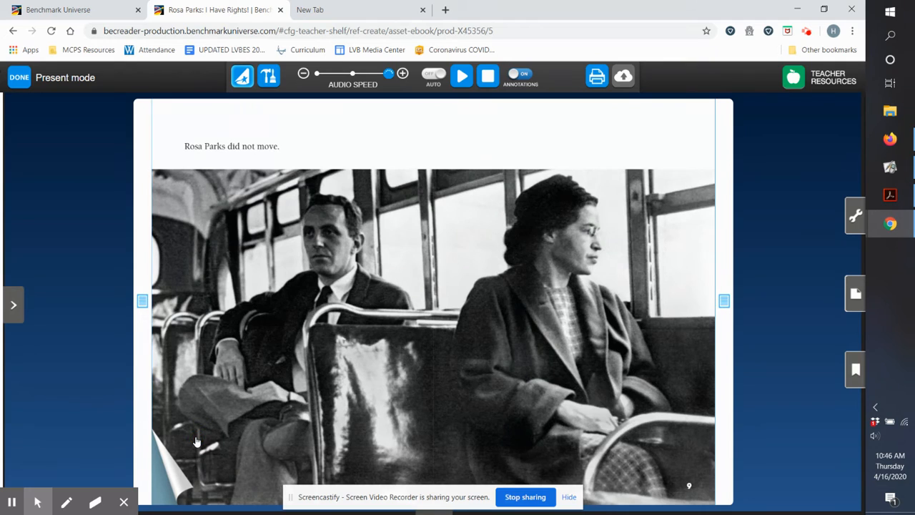
left_click(13, 303)
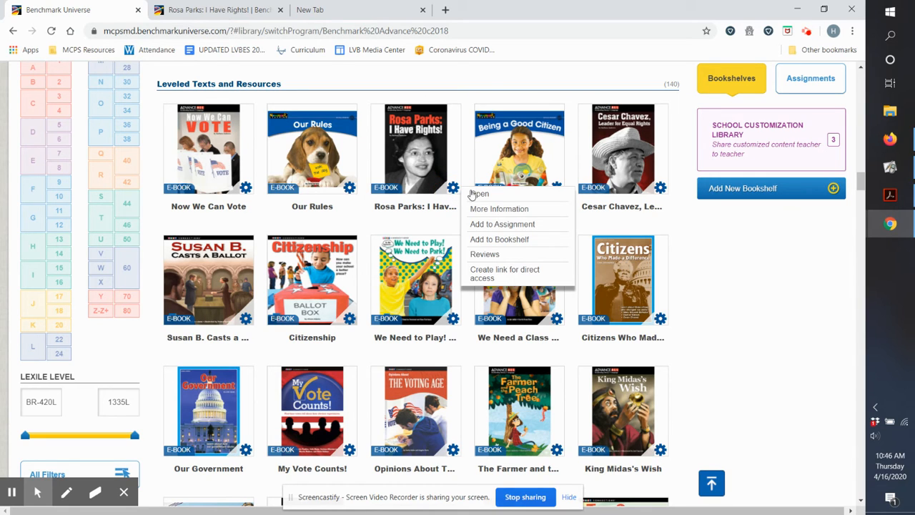
mouse_move(485, 259)
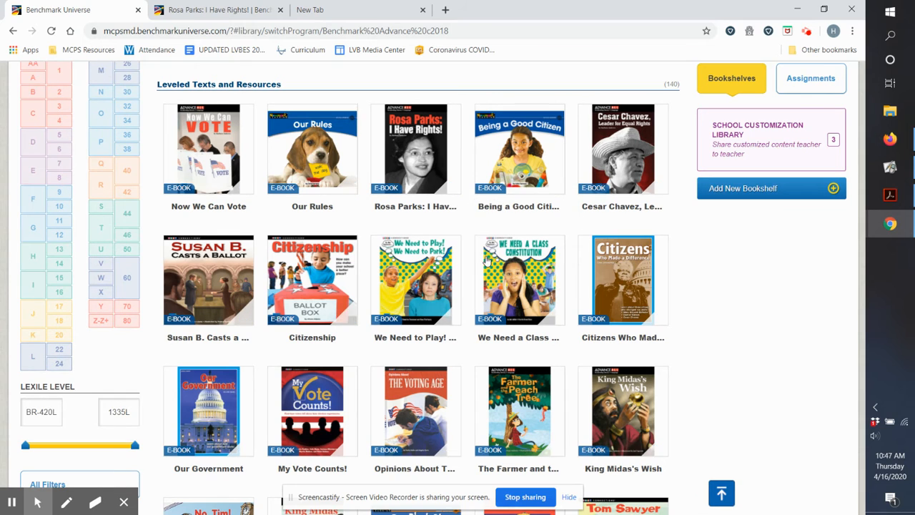
Step: Open the reviews window for Rosa Parks: I Have Rights!
left_click(415, 148)
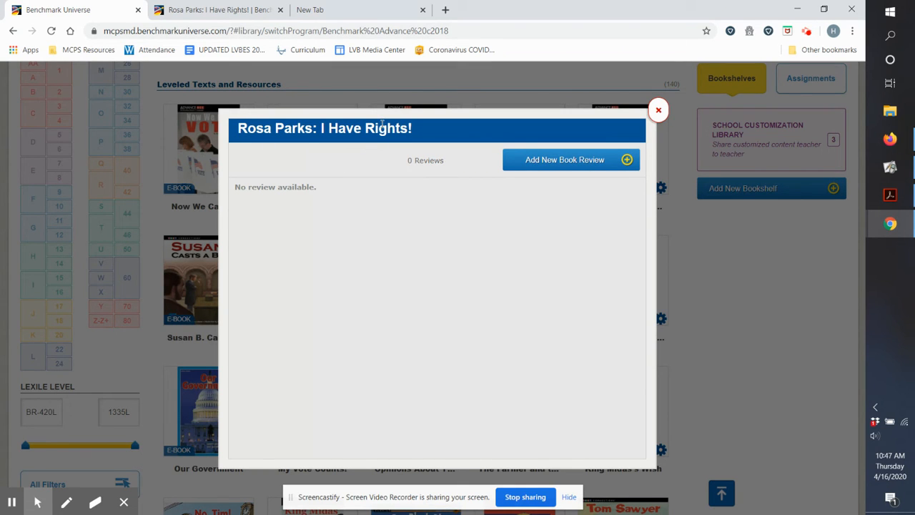
mouse_move(380, 153)
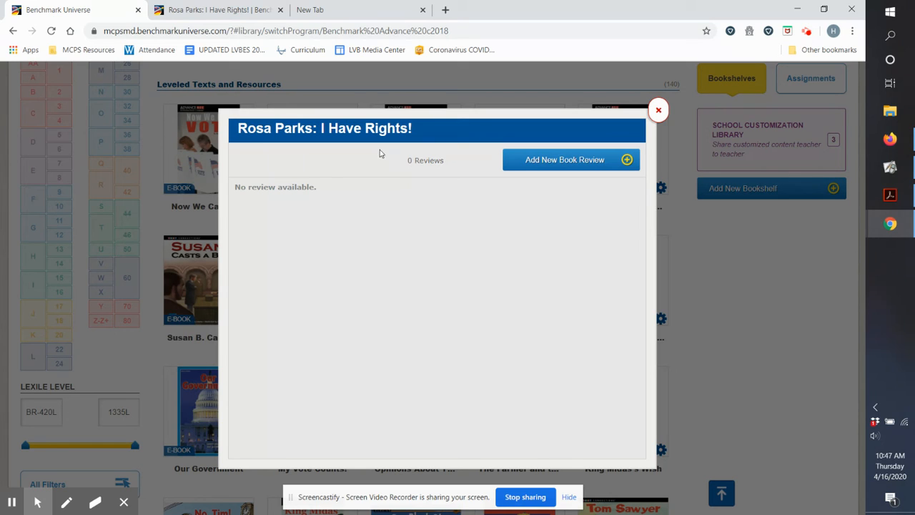
mouse_move(498, 270)
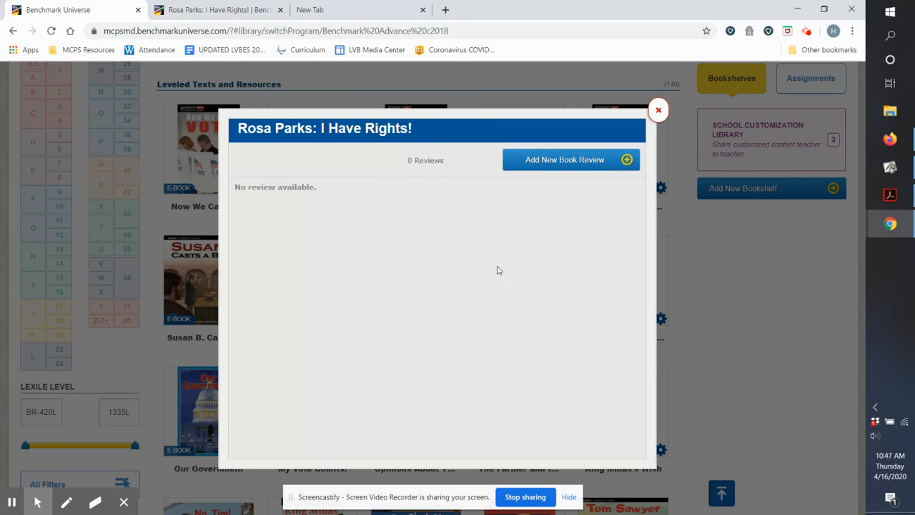
mouse_move(554, 159)
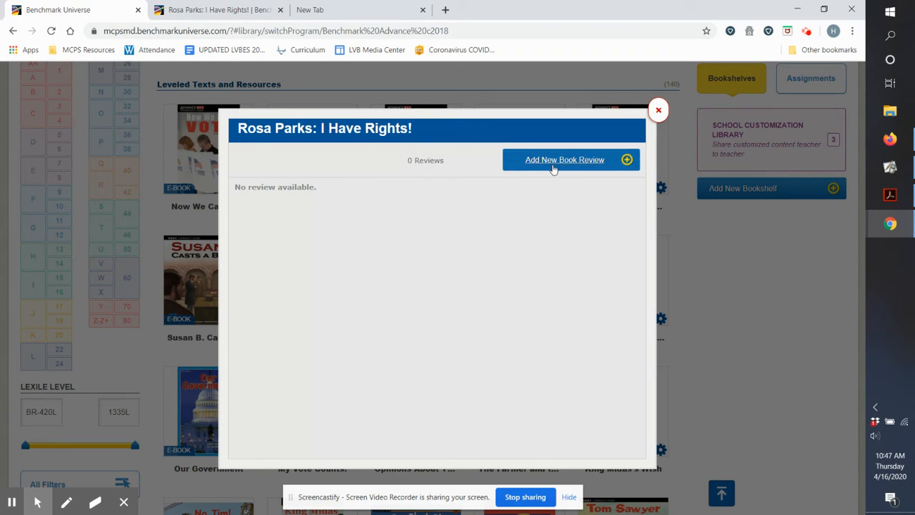
Step: Start a five-star review and type that it's a very informative biography of Rosa Parks
left_click(564, 160)
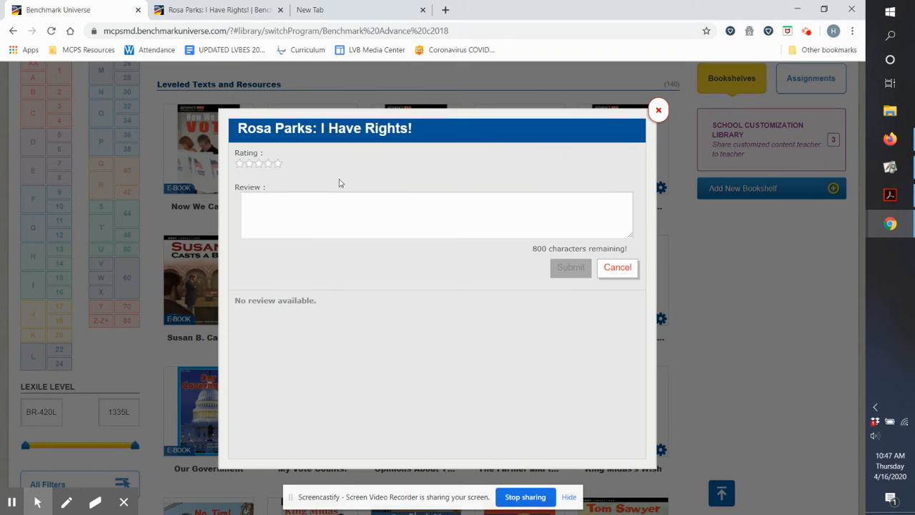
left_click(277, 163)
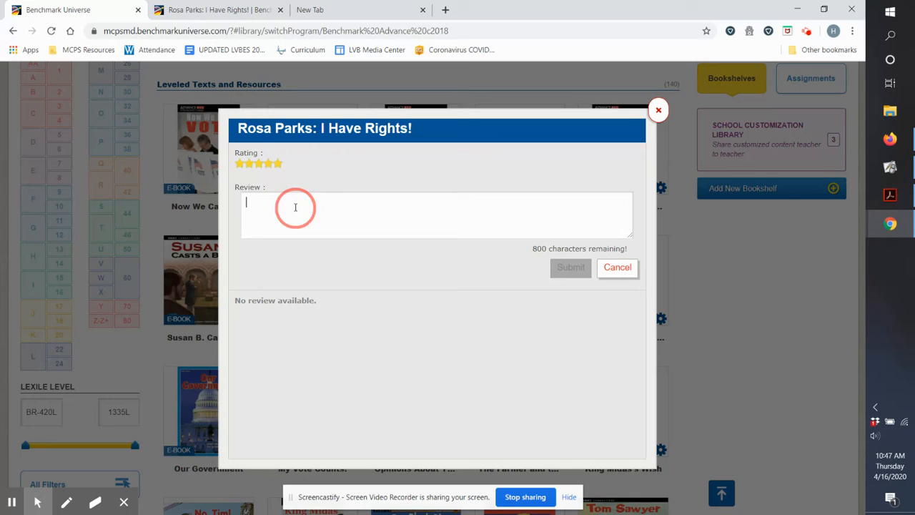
type("This")
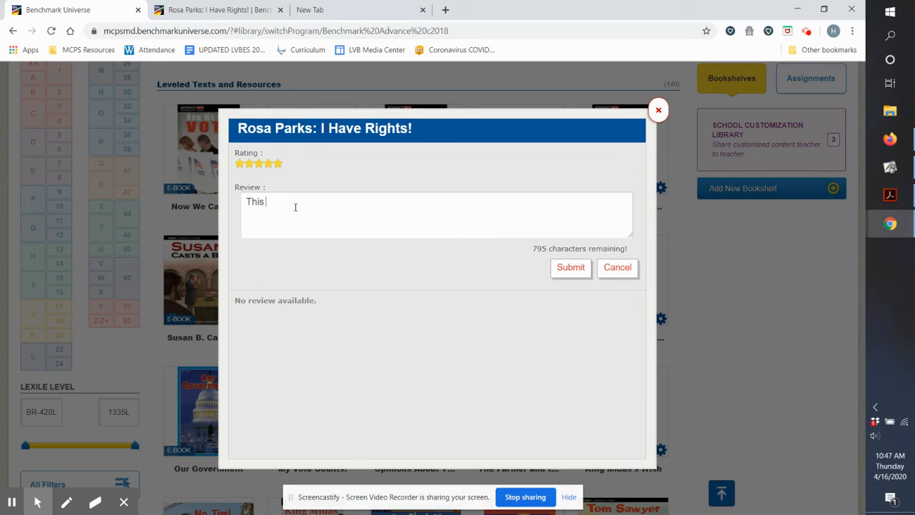
type("book is a short and")
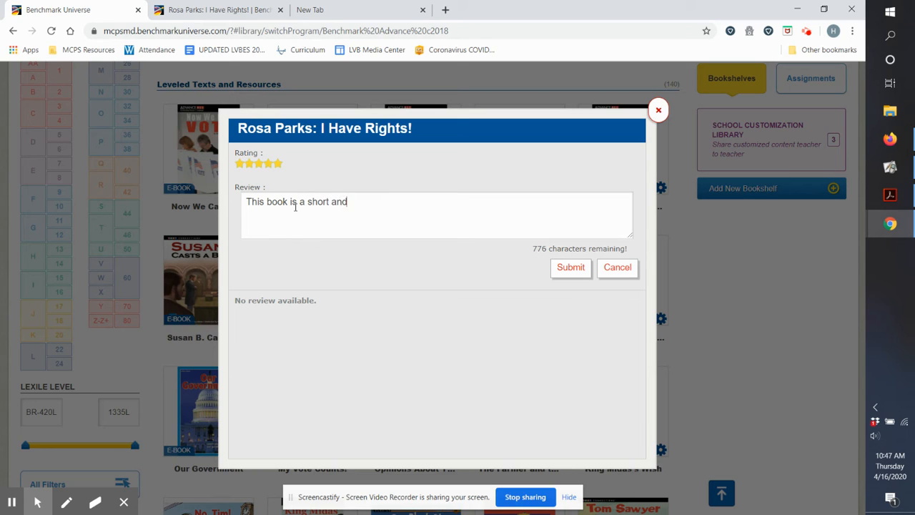
type("fu")
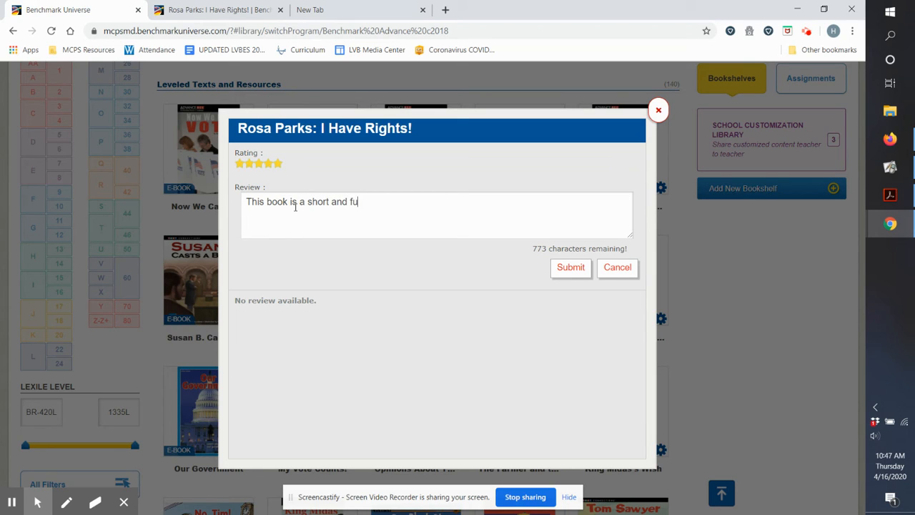
key("Backspace")
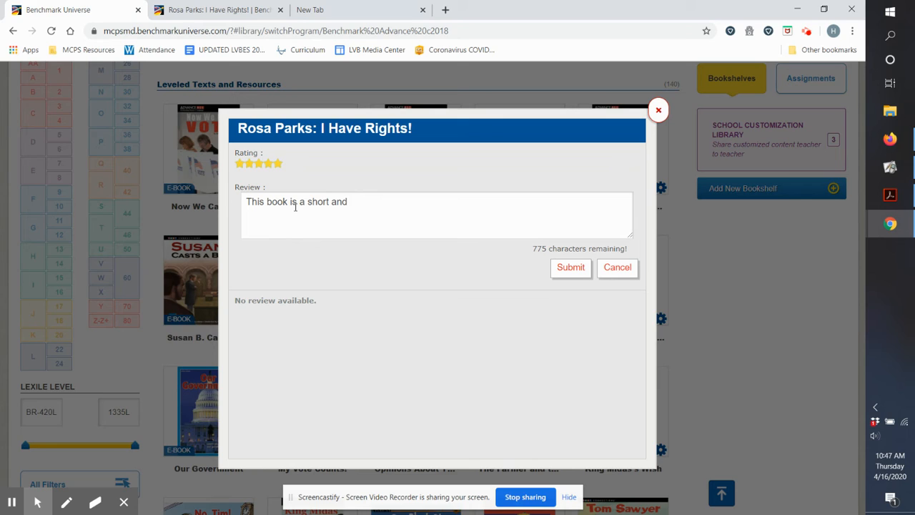
type("very inform")
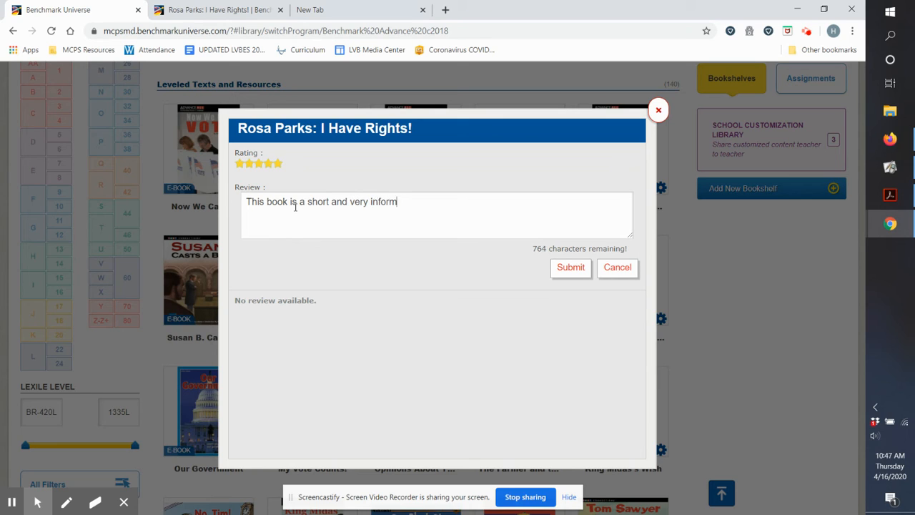
type("ative biogr")
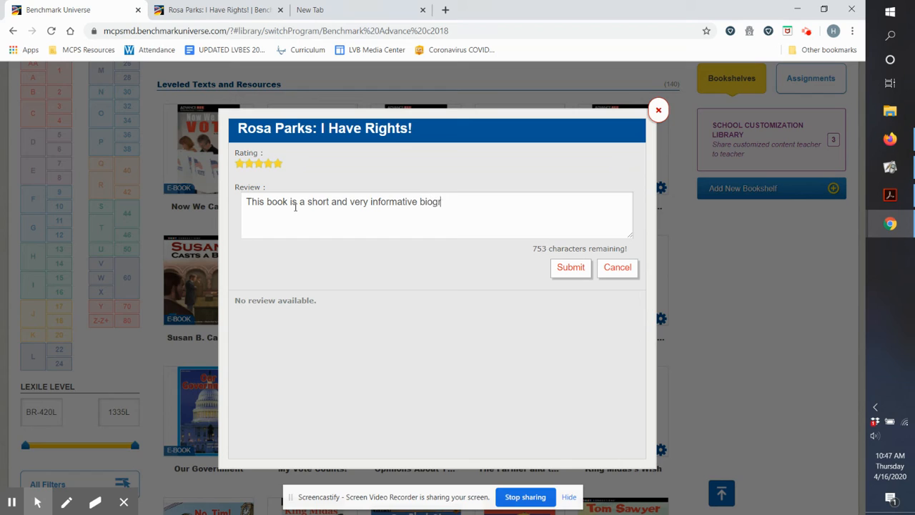
type("aphy")
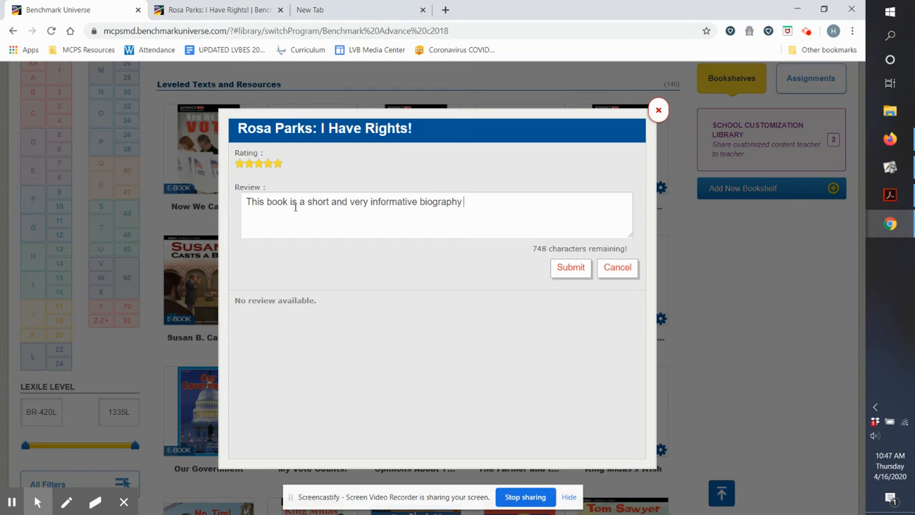
type("of R")
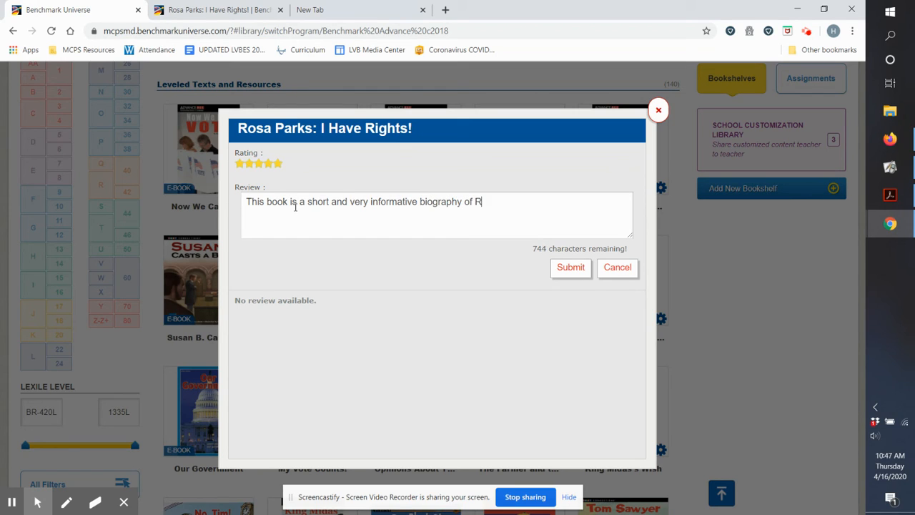
type("osa Parks. It ha")
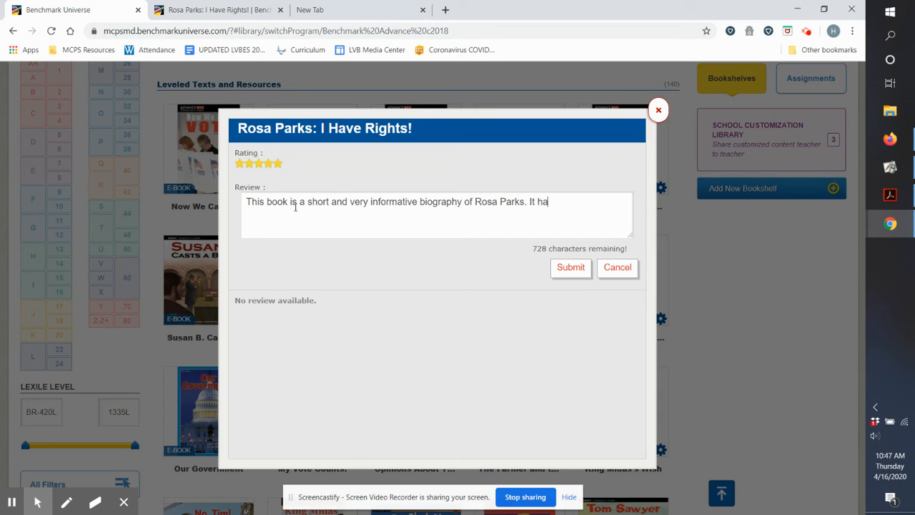
Step: Type the second sentence about its huge photos and her bus protest, ending with a period
type("s huge")
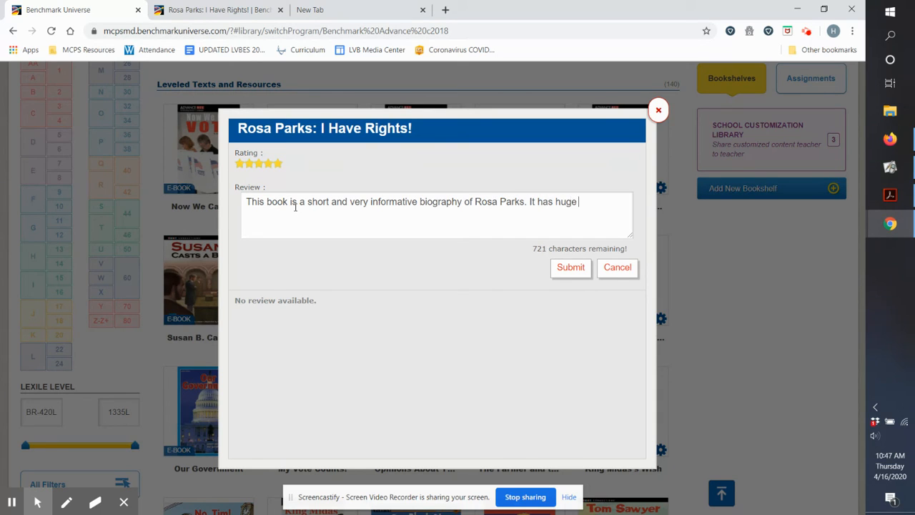
type("photo")
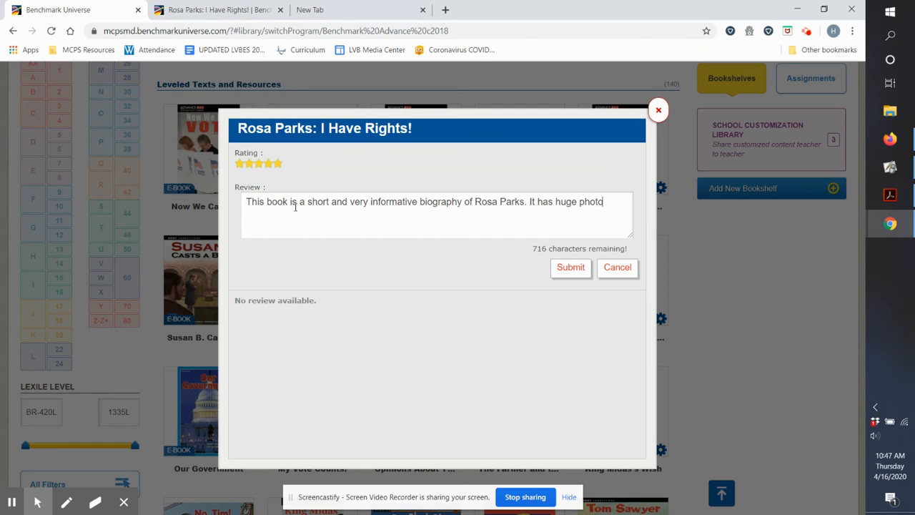
type("s of Rosa, and t")
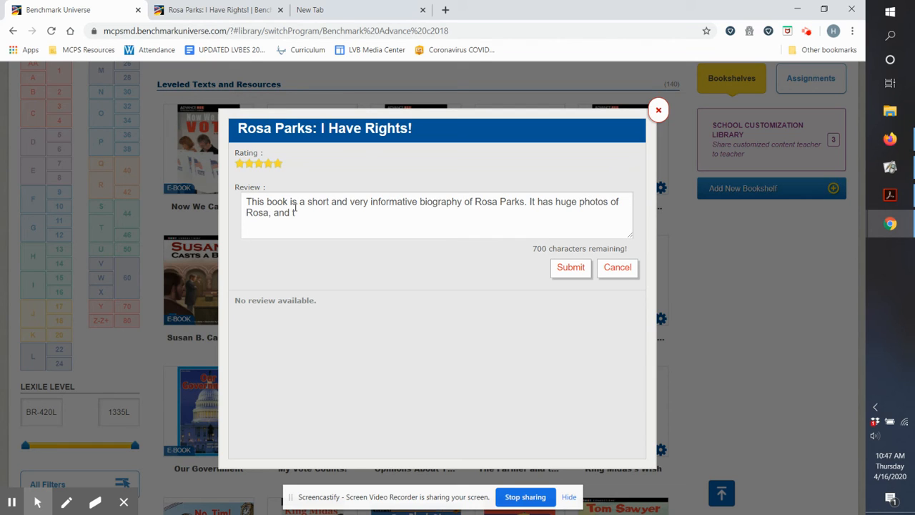
type("eaches about")
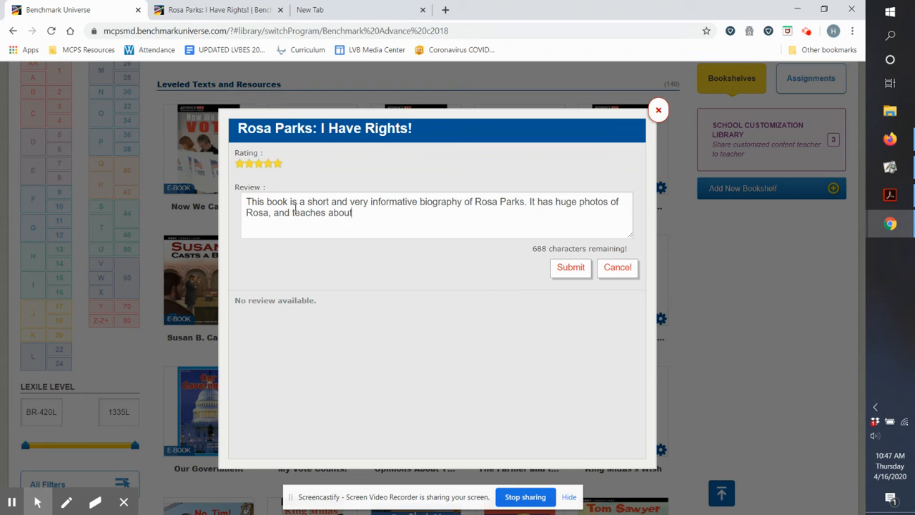
type("her famous")
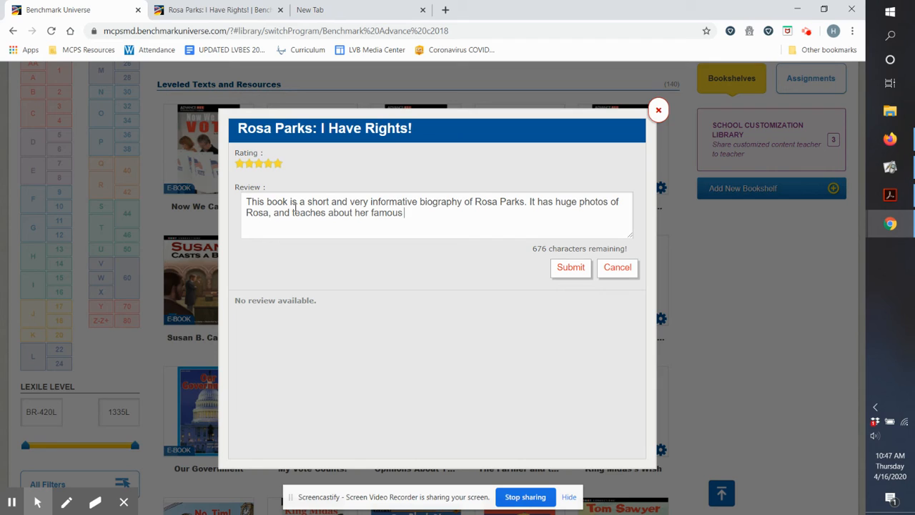
type("protest")
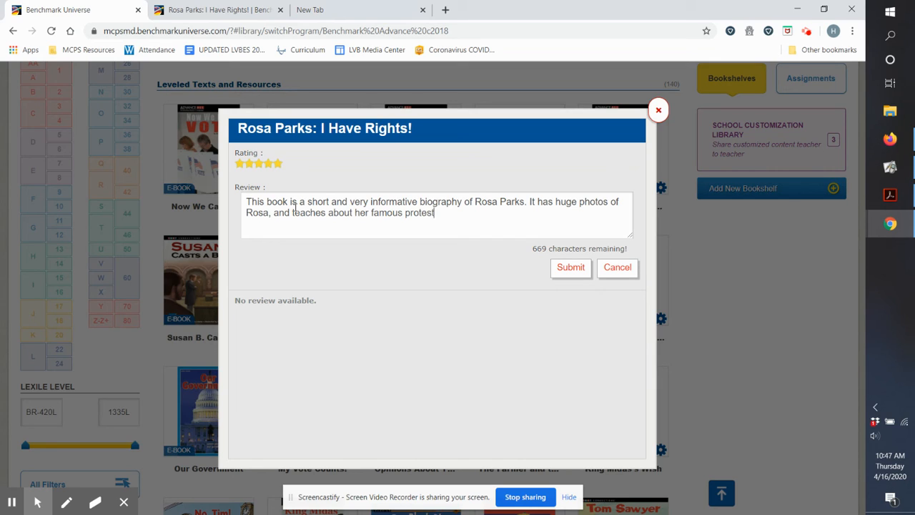
type("on the bus")
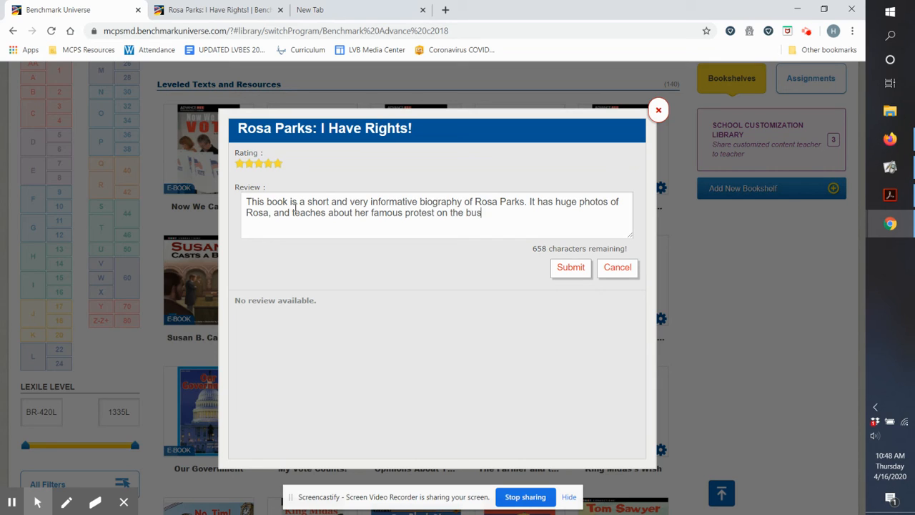
type(".")
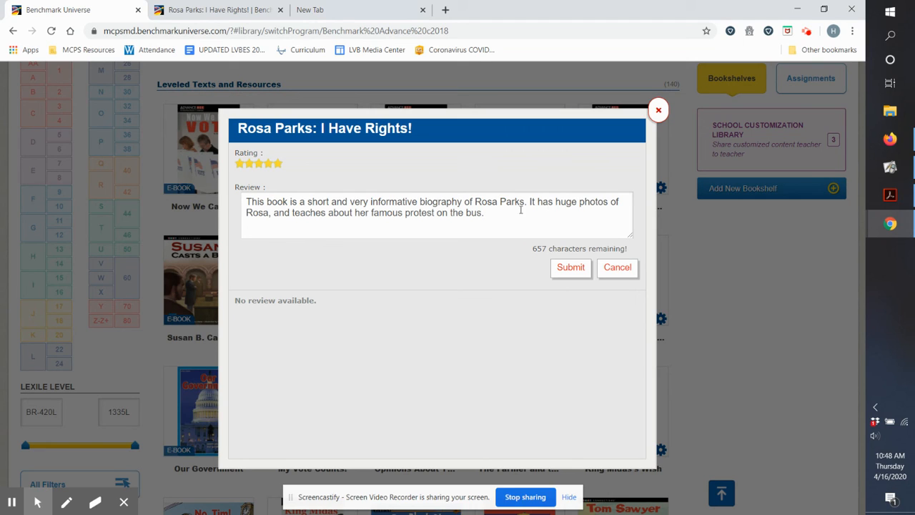
mouse_move(540, 218)
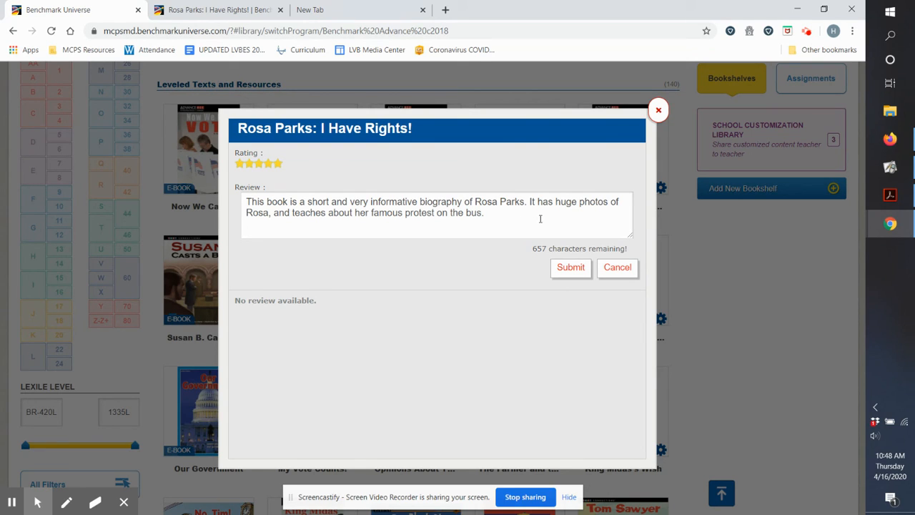
mouse_move(488, 213)
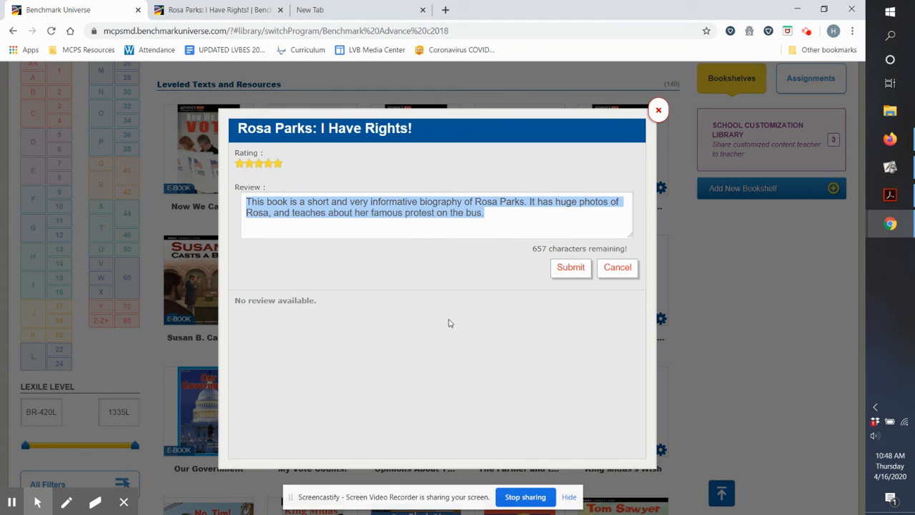
left_click(322, 206)
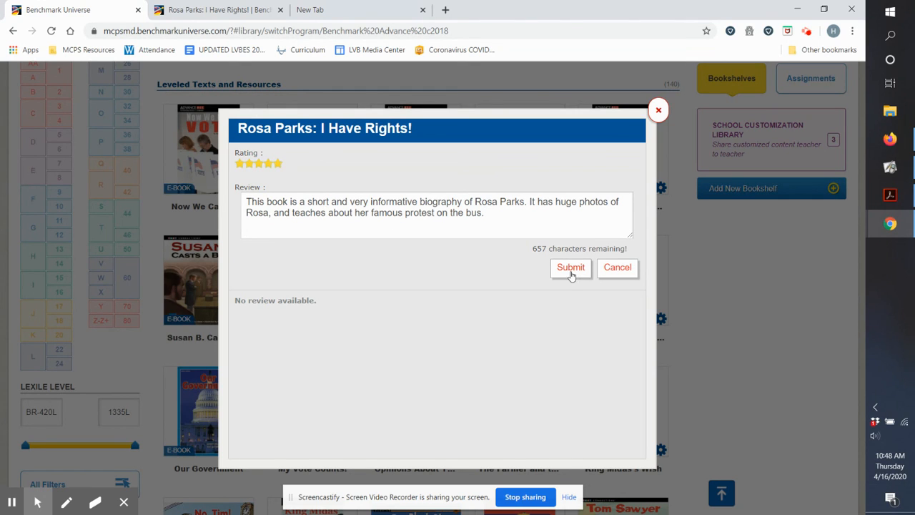
Step: Submit the review, posting it as the book's single review with a 5.0 rating
left_click(571, 267)
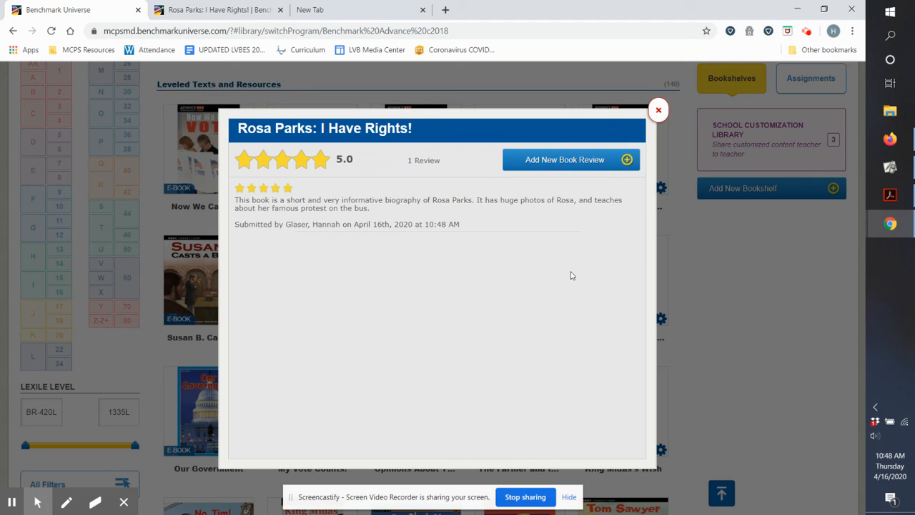
mouse_move(392, 211)
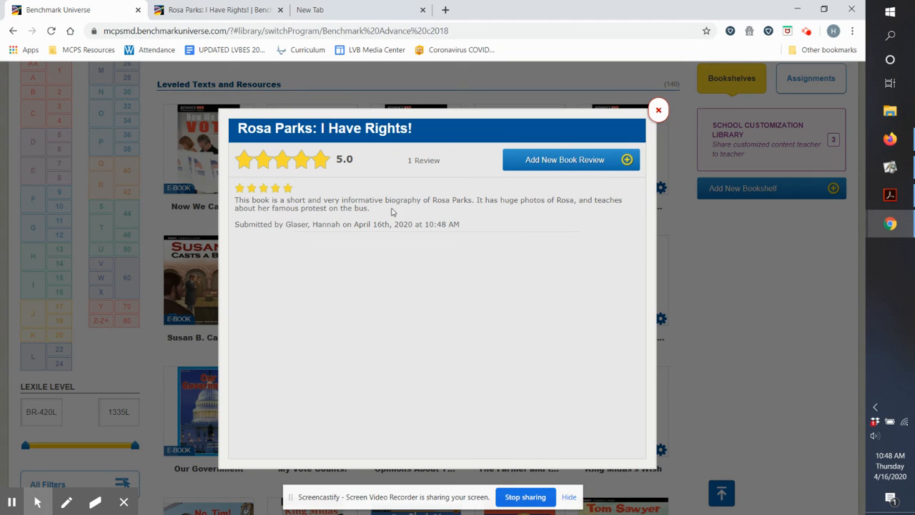
mouse_move(232, 204)
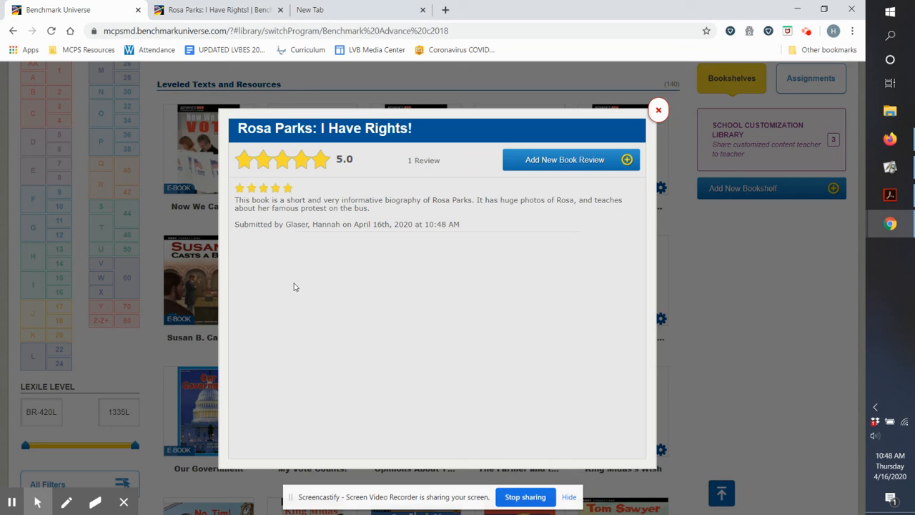
mouse_move(388, 221)
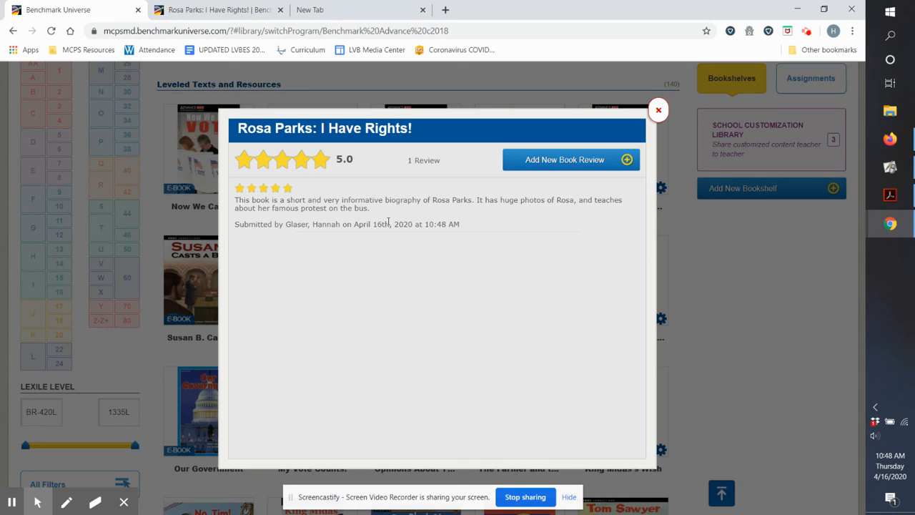
mouse_move(410, 215)
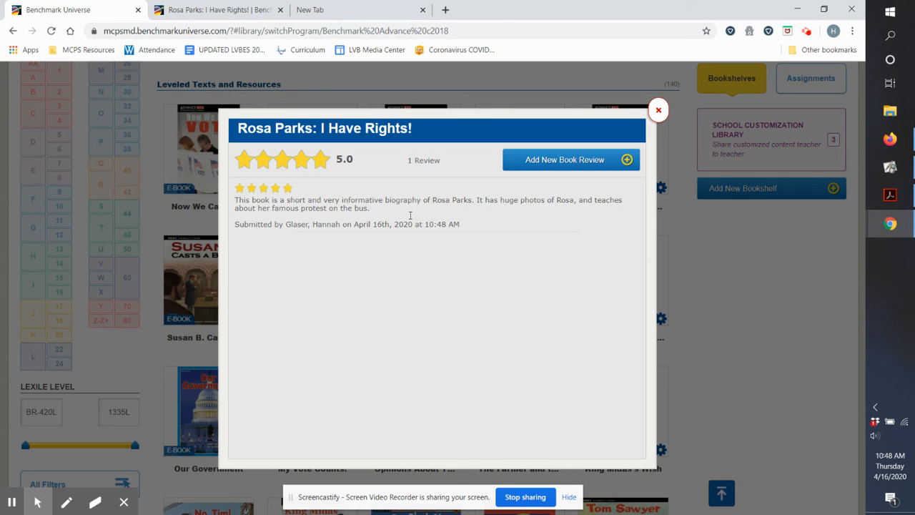
mouse_move(567, 322)
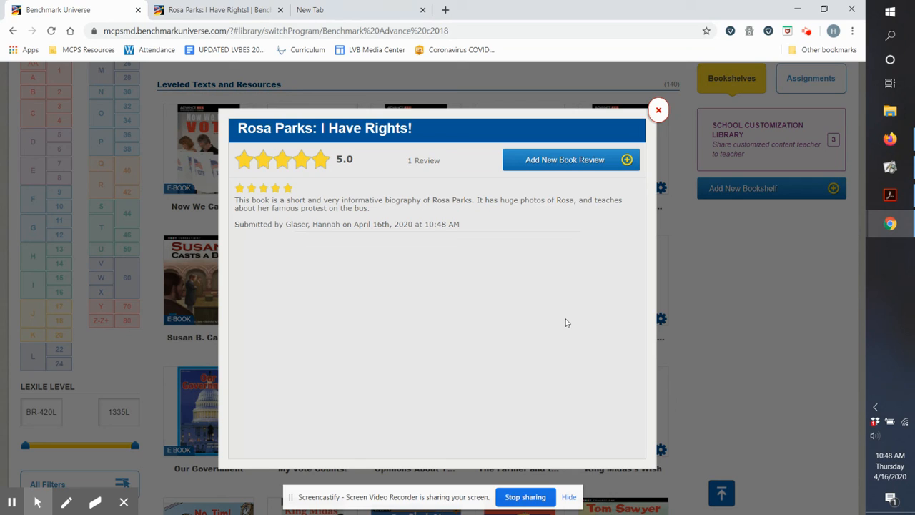
mouse_move(591, 324)
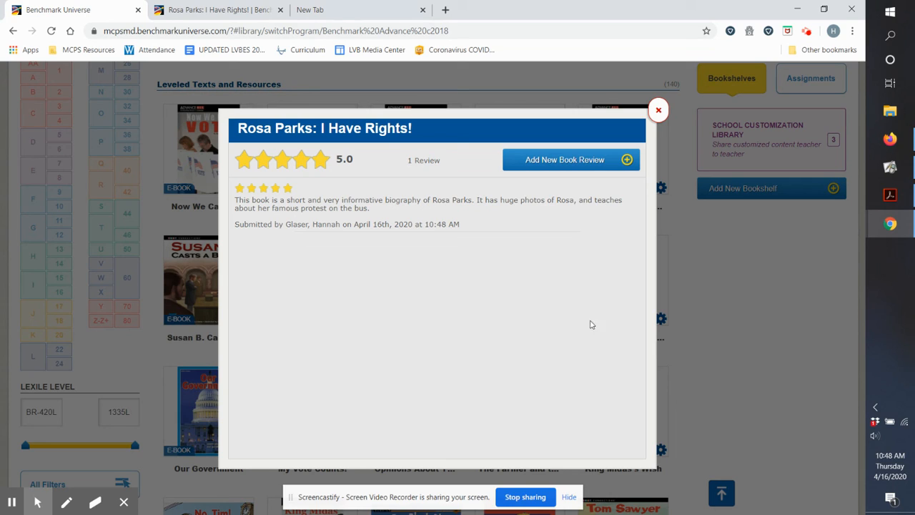